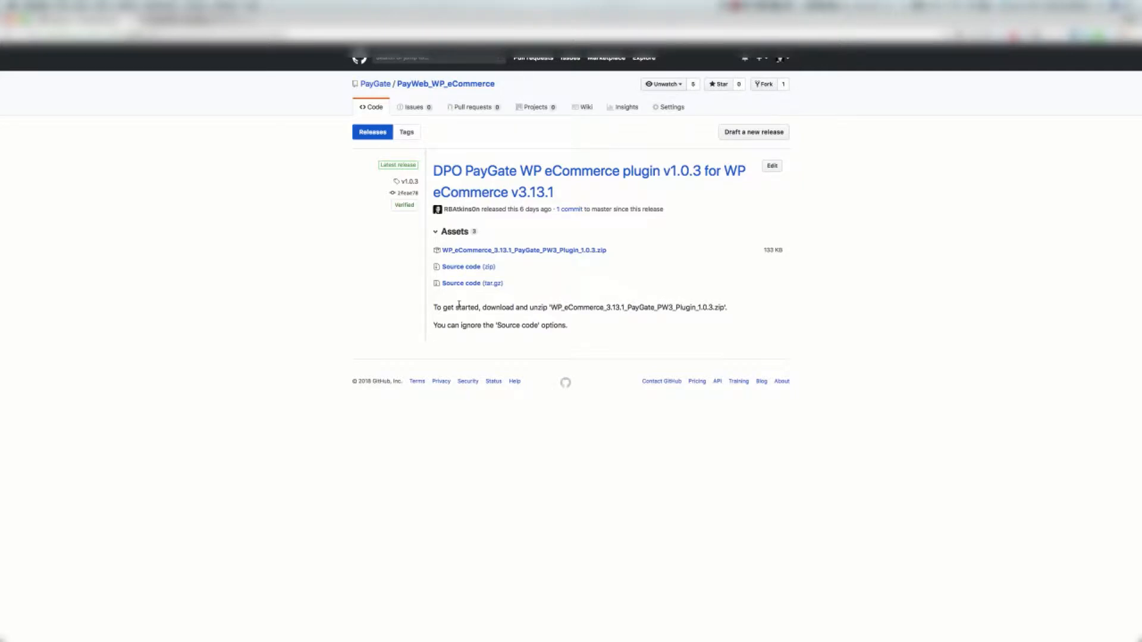
{"action": "mouse_move", "coordinate": [299, 243]}
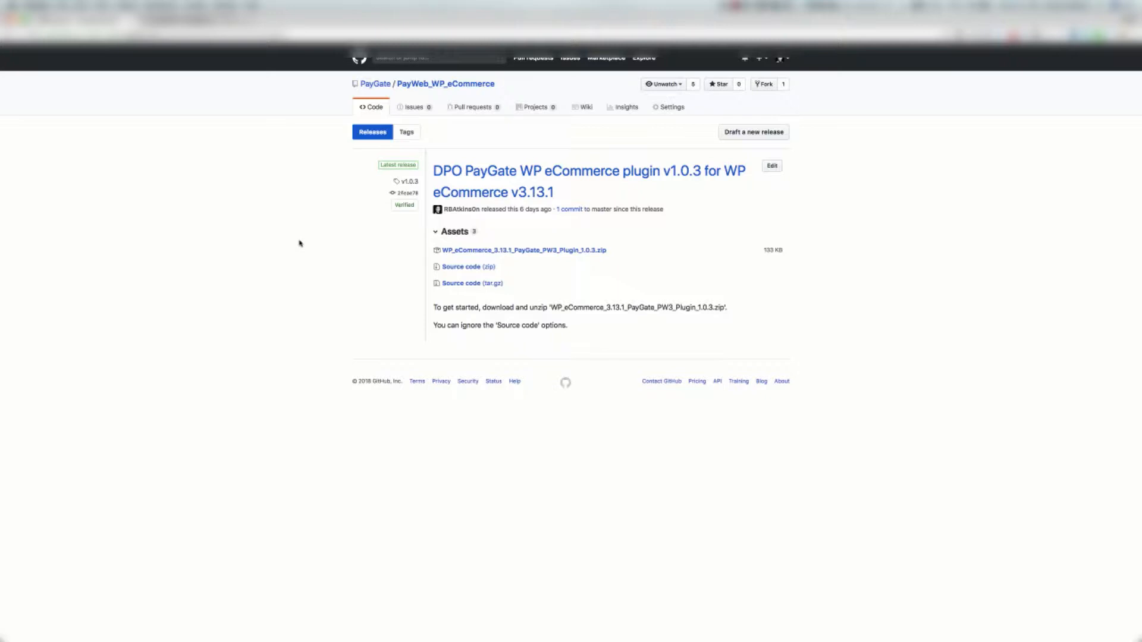
{"action": "mouse_move", "coordinate": [309, 221]}
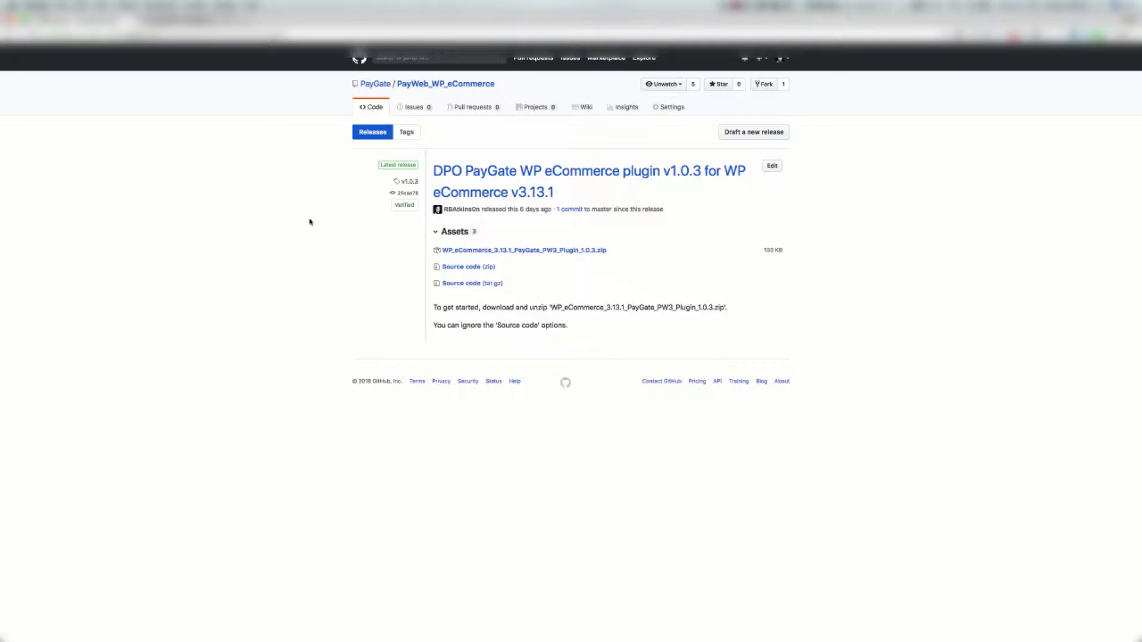
{"action": "mouse_move", "coordinate": [324, 193]}
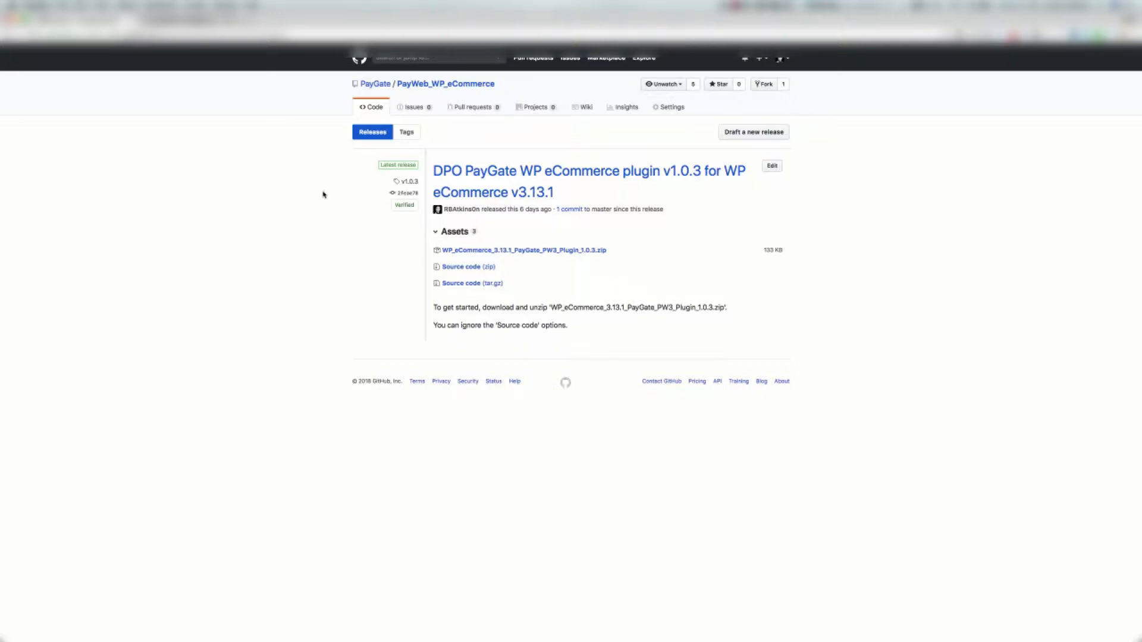
{"action": "mouse_move", "coordinate": [524, 250]}
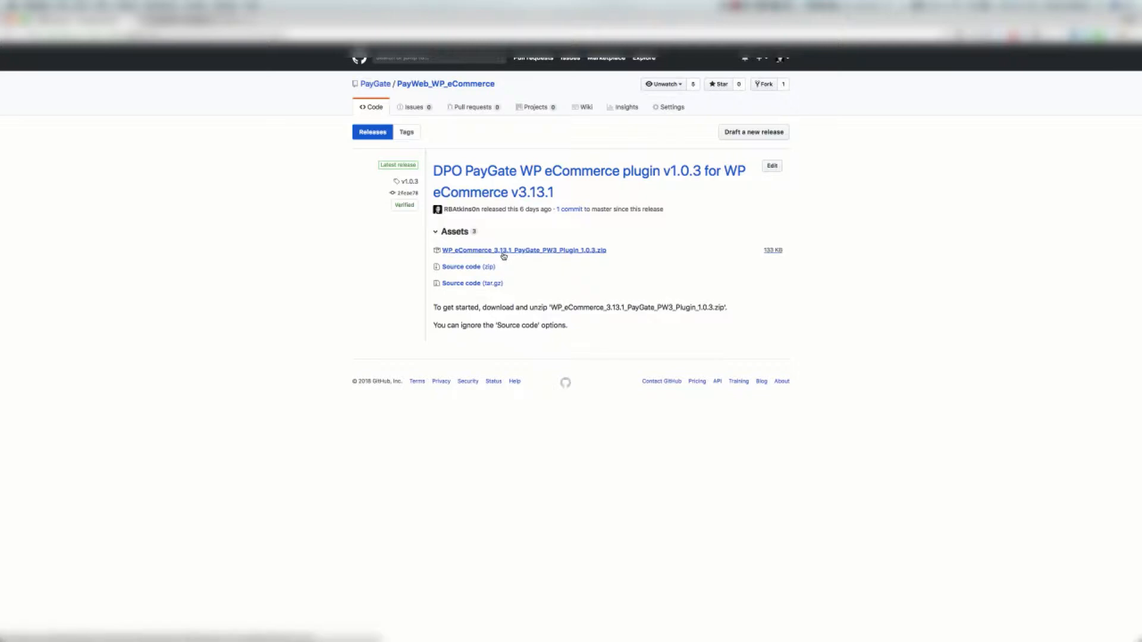
{"action": "mouse_move", "coordinate": [569, 257]}
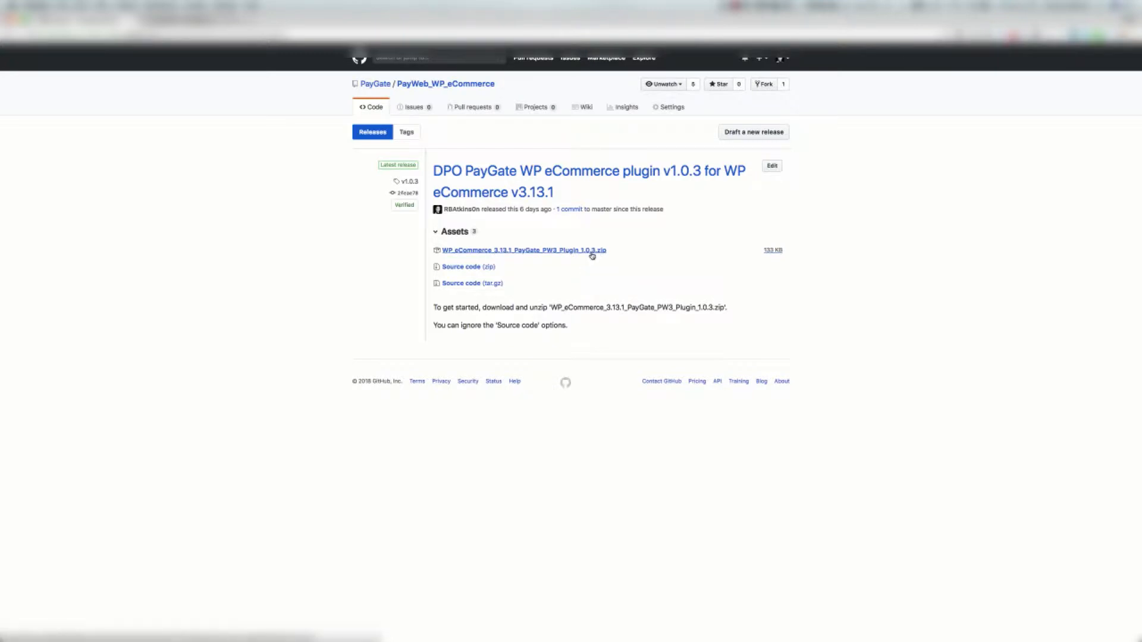
{"action": "mouse_move", "coordinate": [614, 283]}
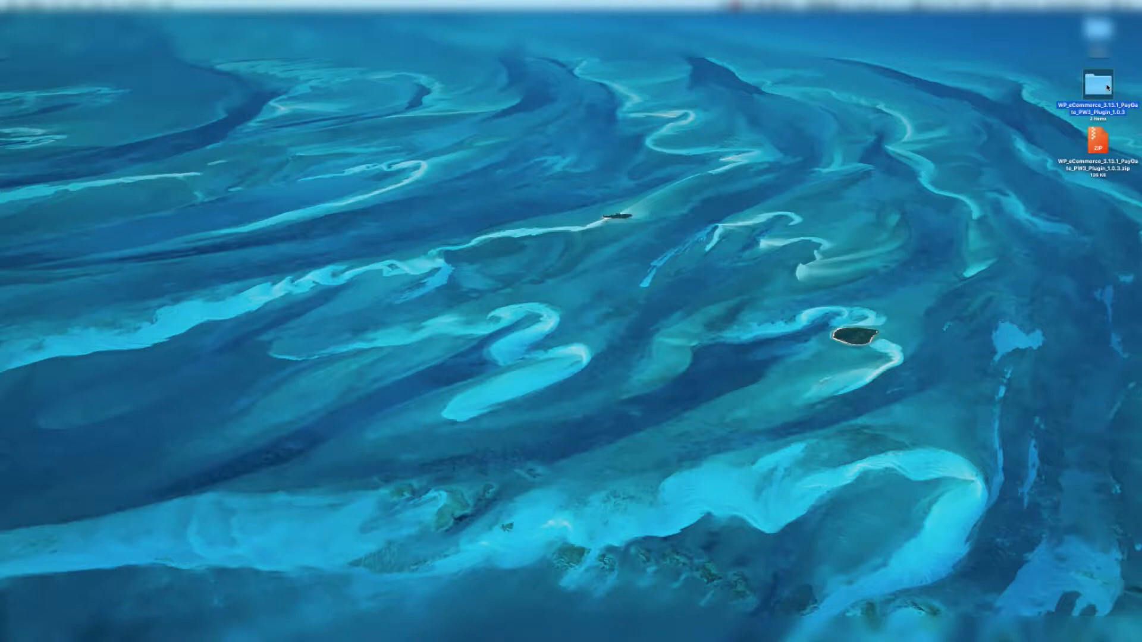
- Open the unzipped plugin folder and its Setup Instructions PDF
{"action": "double_click", "coordinate": [1096, 78]}
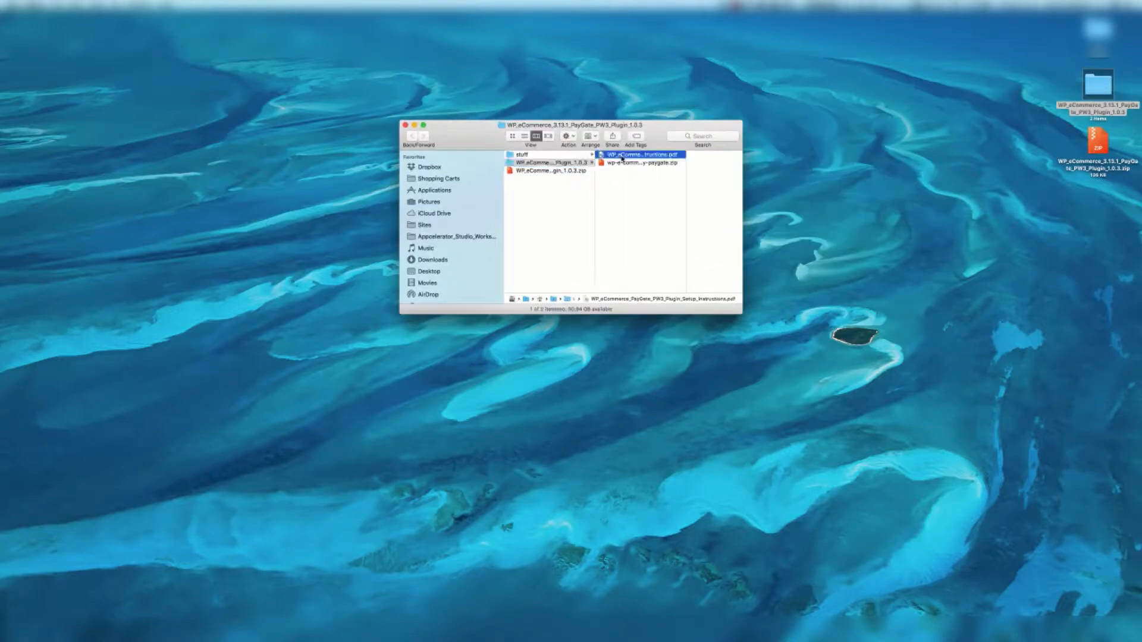
{"action": "double_click", "coordinate": [639, 154]}
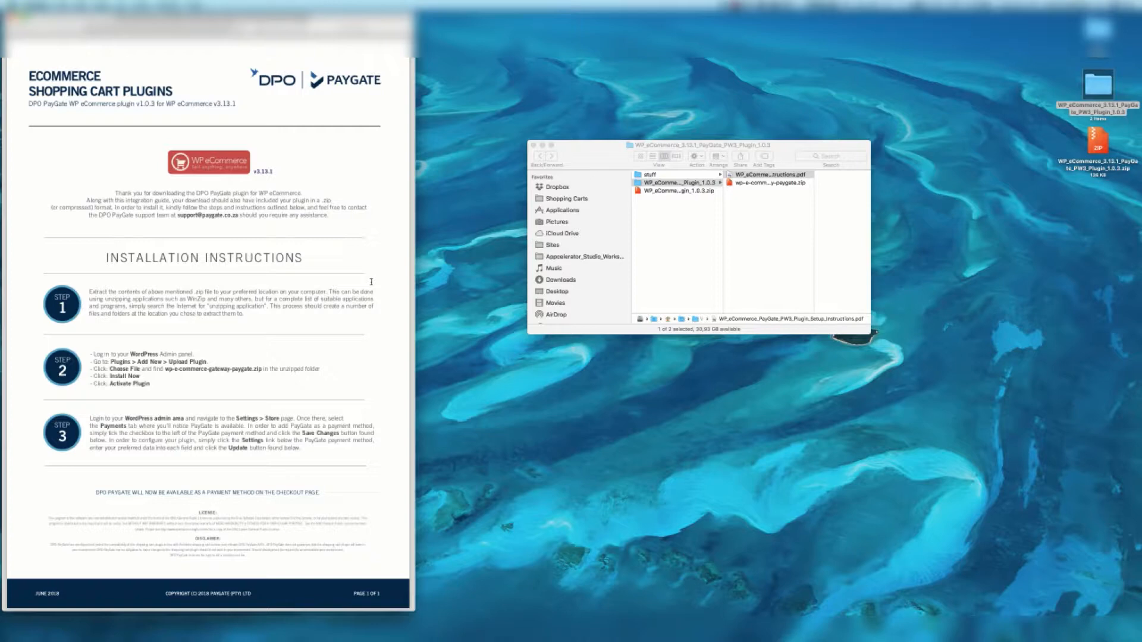
{"action": "mouse_move", "coordinate": [310, 316]}
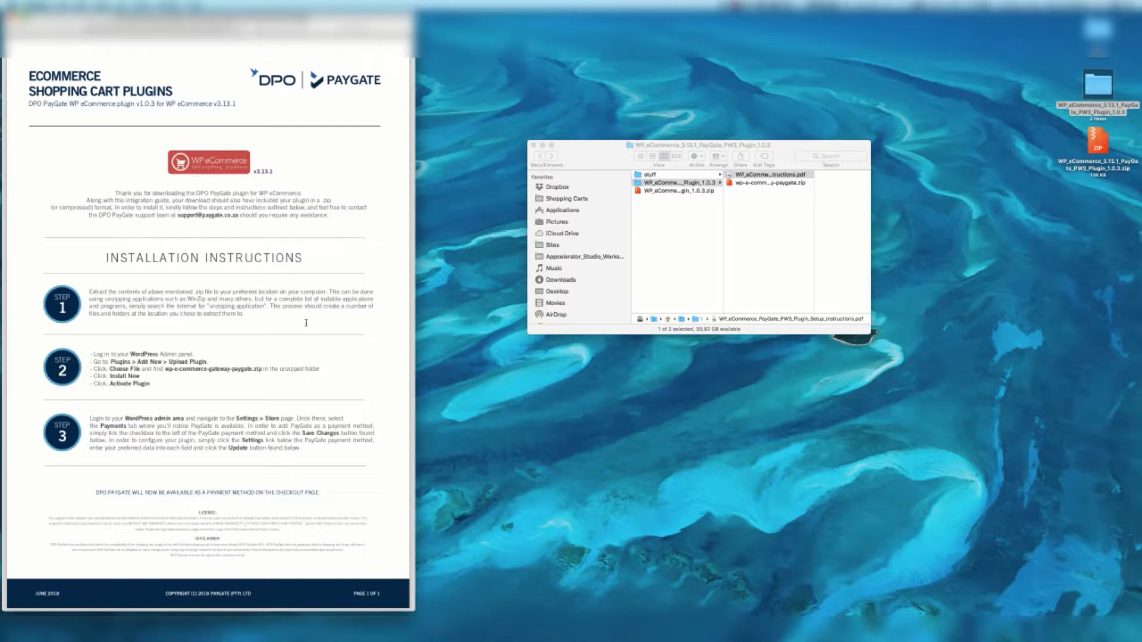
{"action": "mouse_move", "coordinate": [807, 262]}
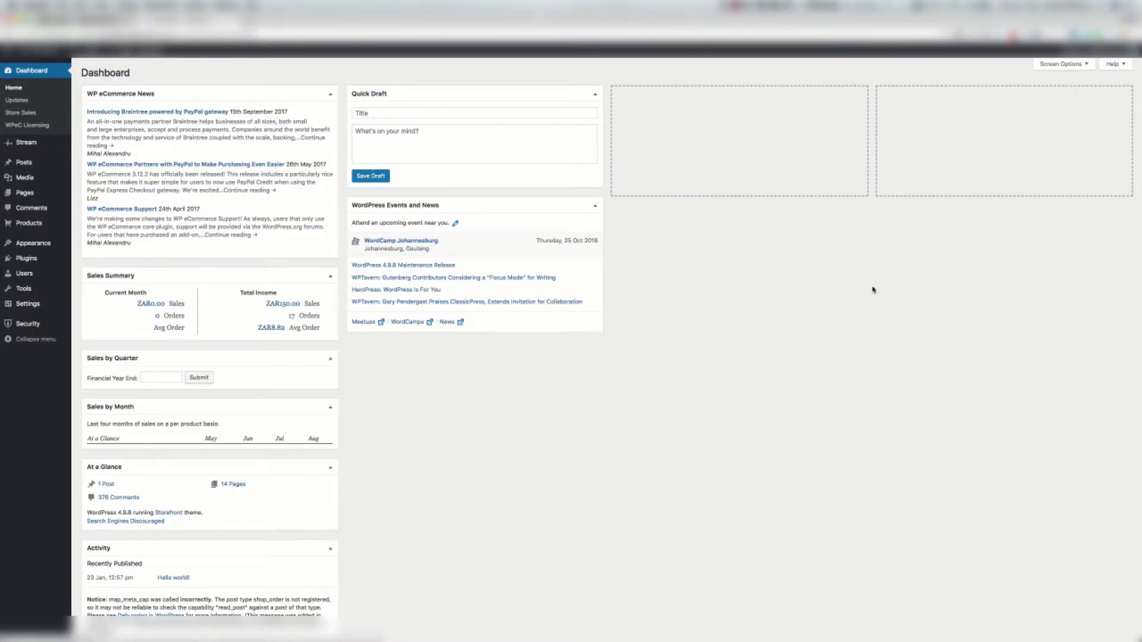
{"action": "mouse_move", "coordinate": [396, 79]}
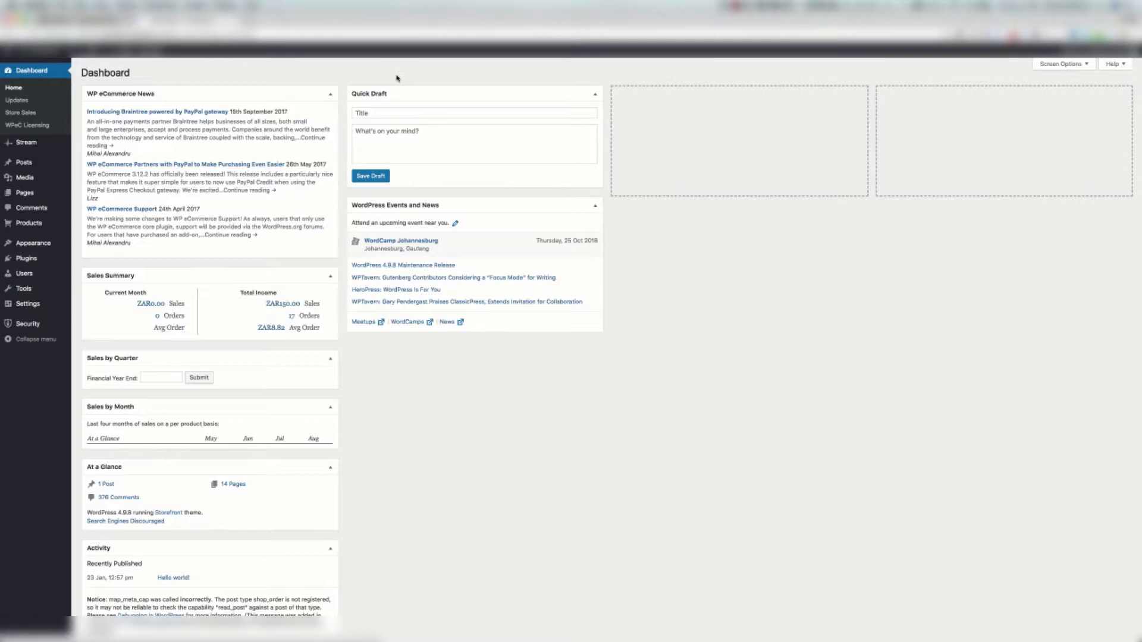
- Start a plugin upload from Plugins > Add New and browse to the unzipped plugin folder
{"action": "left_click", "coordinate": [25, 258]}
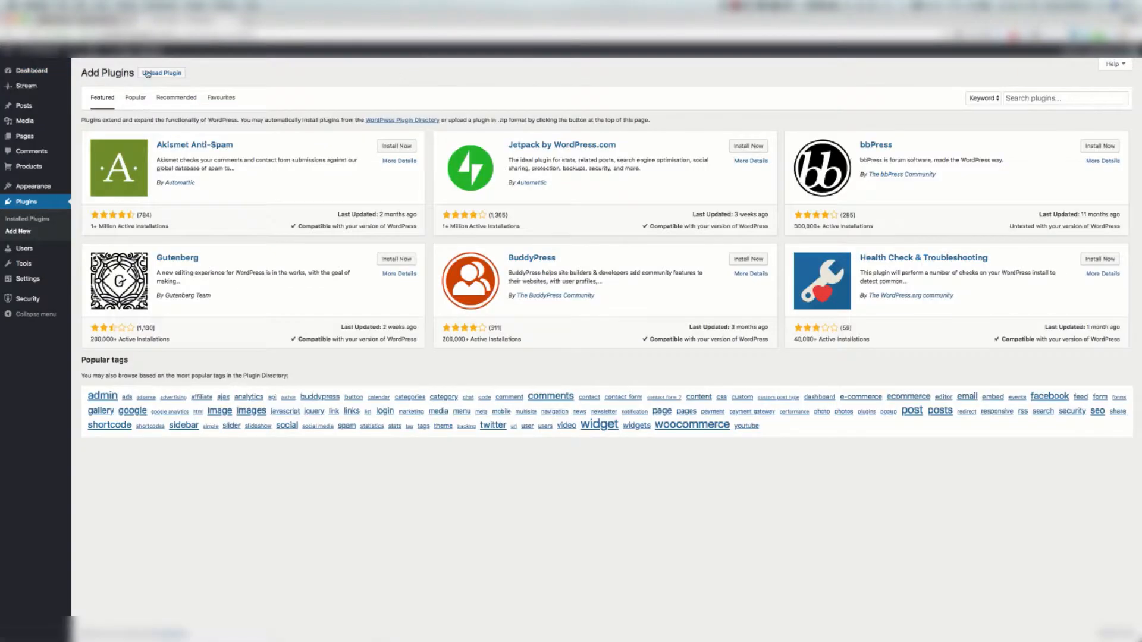
{"action": "left_click", "coordinate": [161, 72]}
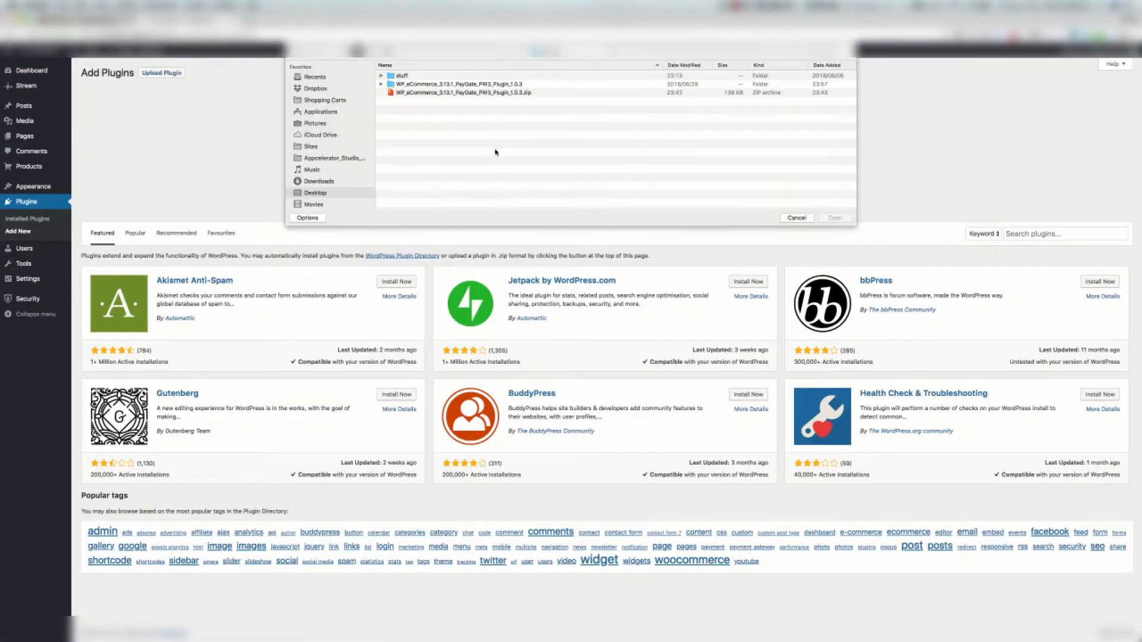
{"action": "mouse_move", "coordinate": [427, 106]}
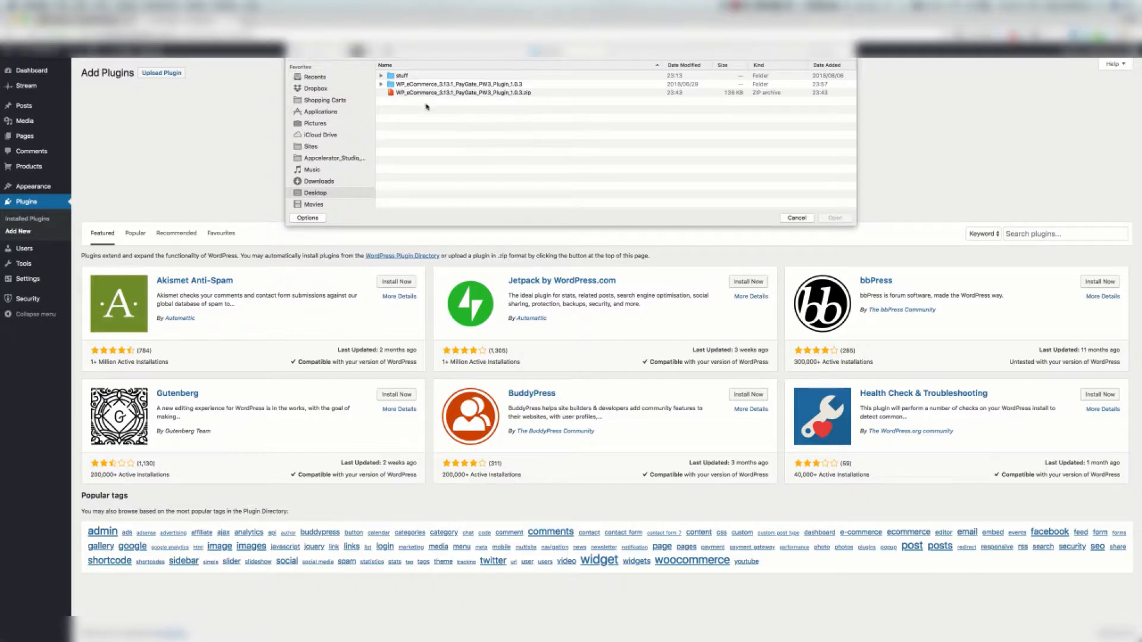
{"action": "left_click", "coordinate": [466, 92]}
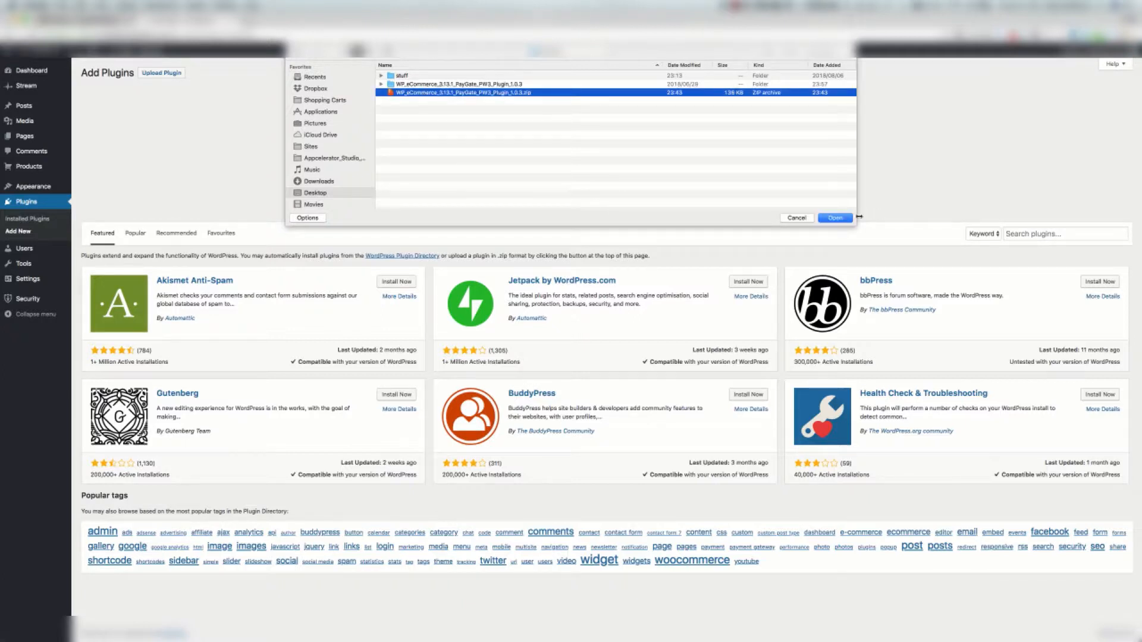
{"action": "left_click", "coordinate": [381, 83]}
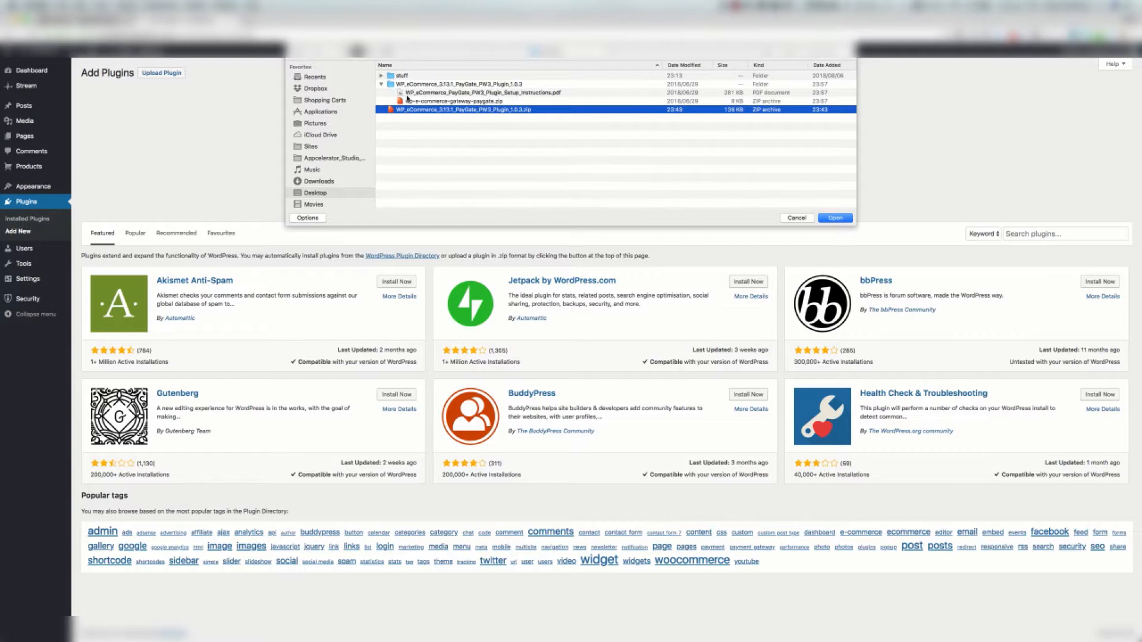
- Select wp-e-commerce-gateway-paygate.zip inside the unzipped folder for upload
{"action": "left_click", "coordinate": [452, 101]}
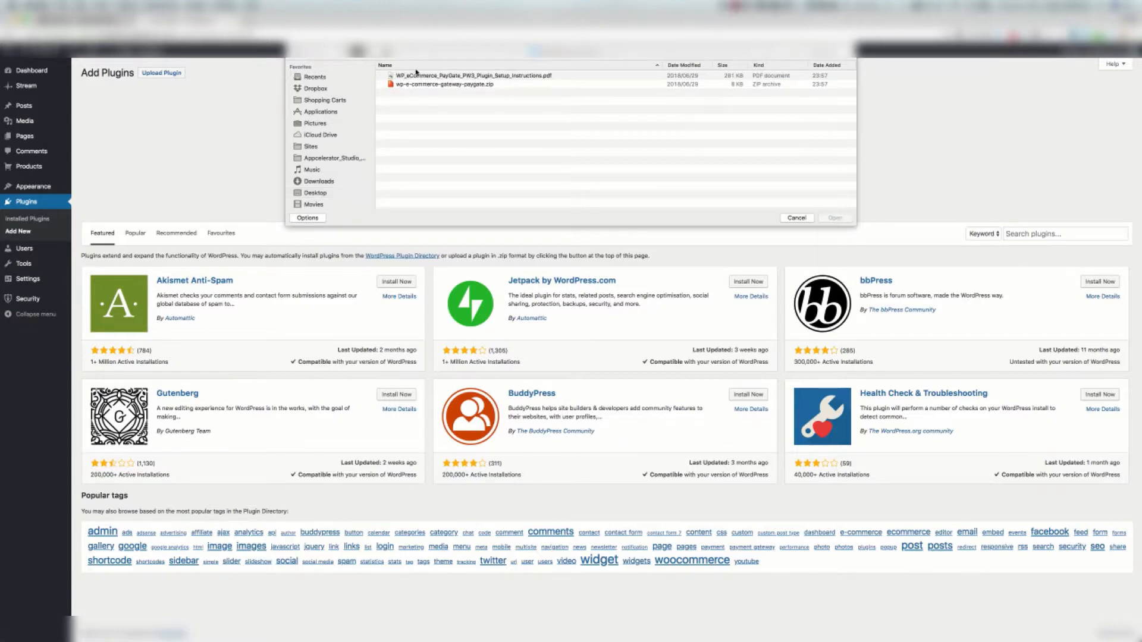
{"action": "left_click", "coordinate": [442, 83]}
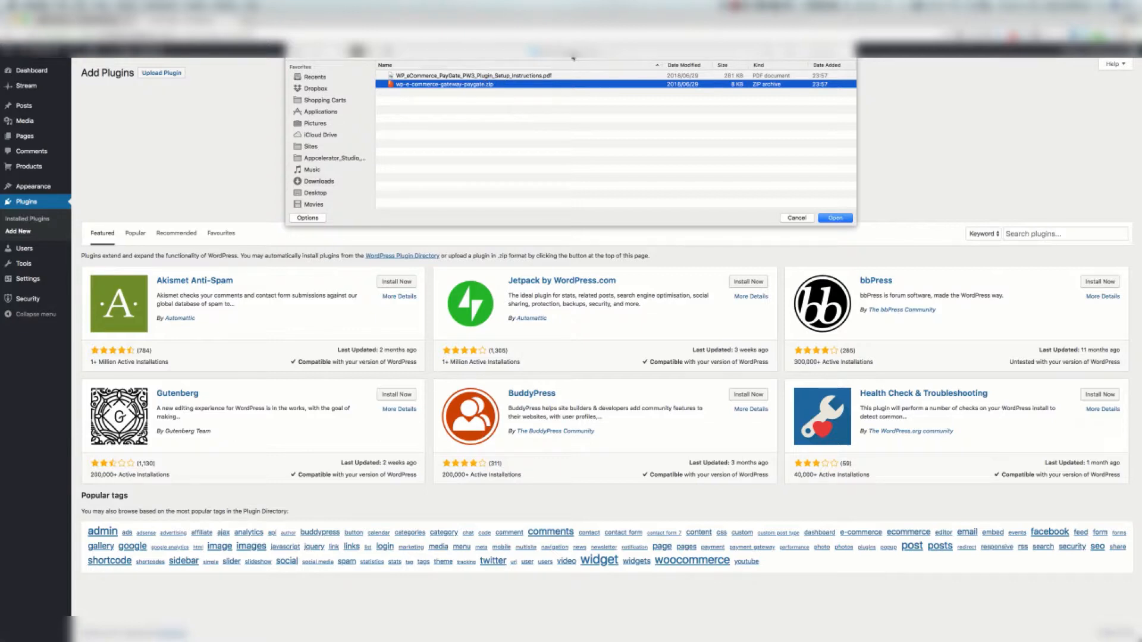
{"action": "mouse_move", "coordinate": [928, 219]}
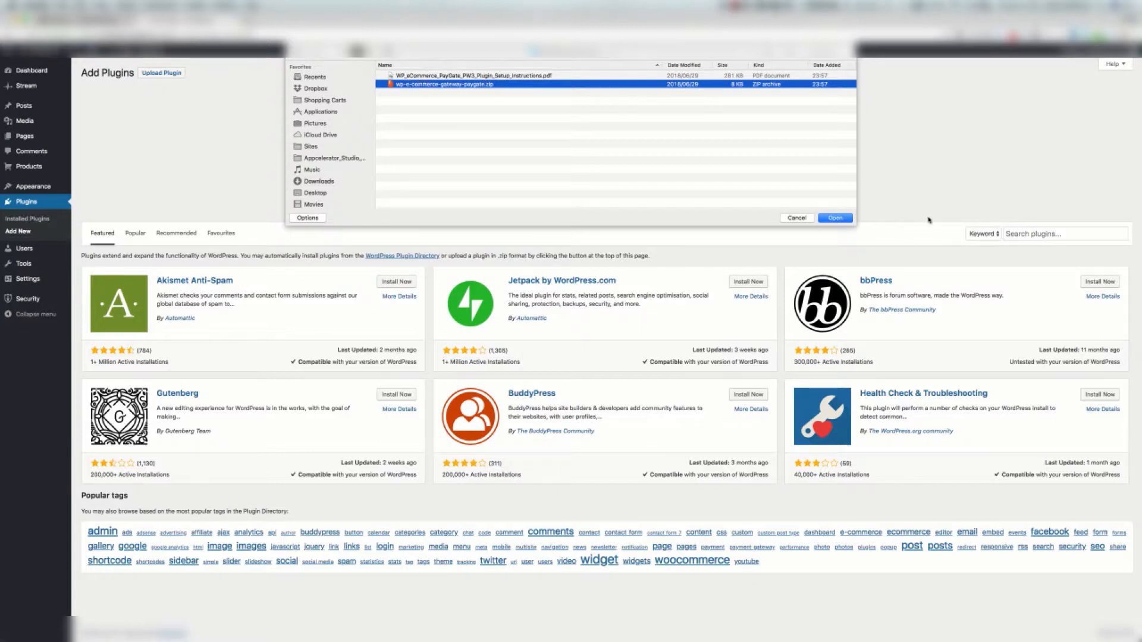
{"action": "left_click", "coordinate": [835, 217]}
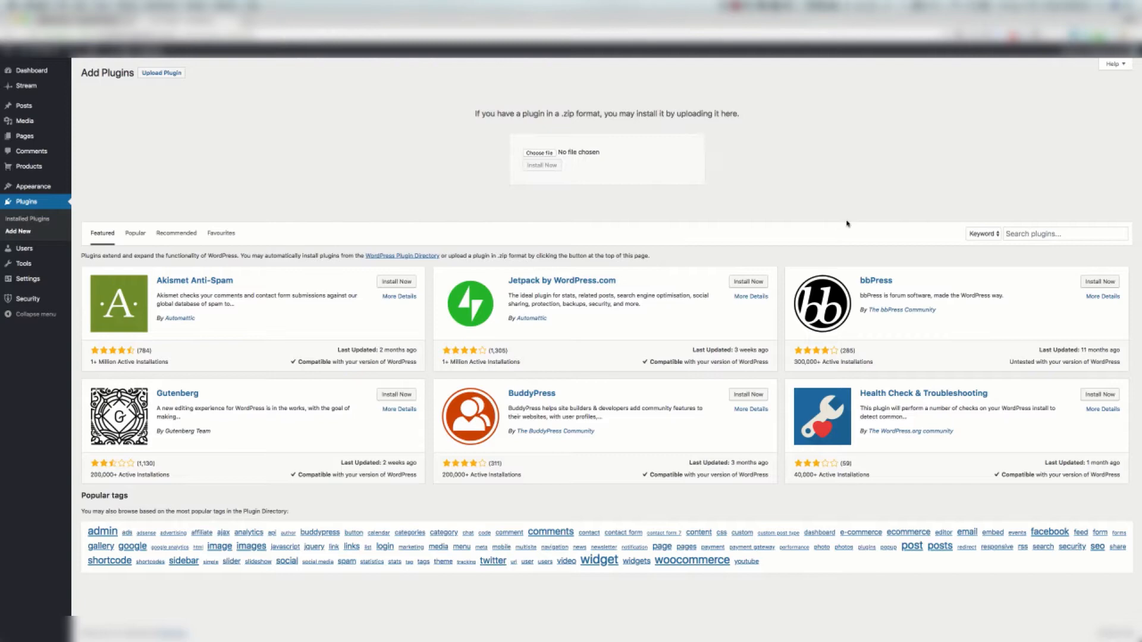
- Install the chosen PayGate plugin zip
{"action": "left_click", "coordinate": [539, 154]}
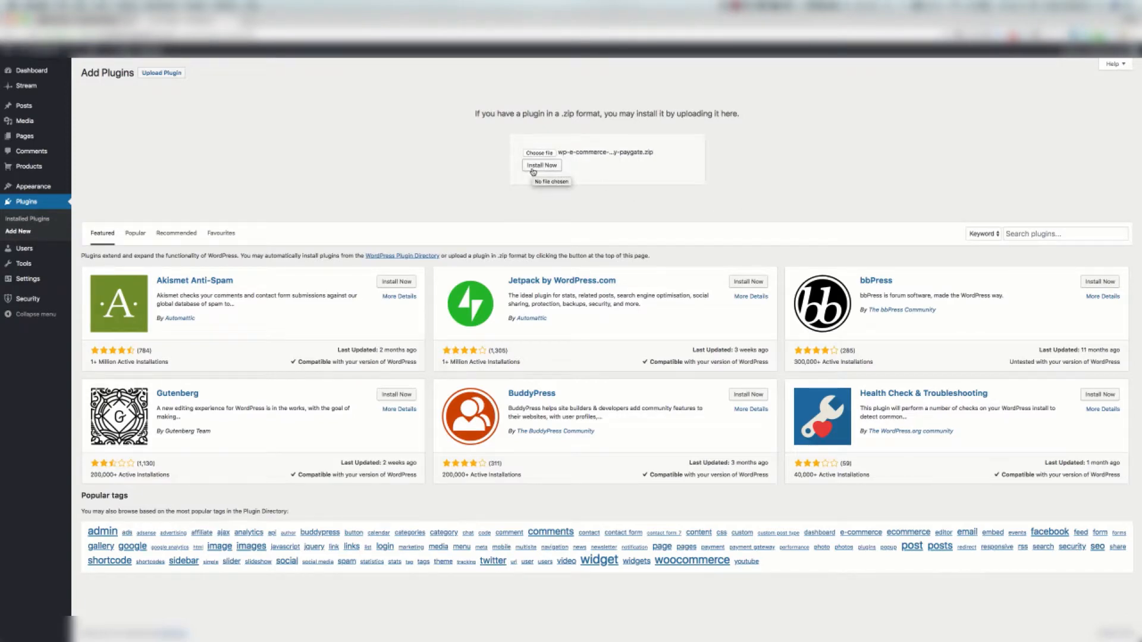
{"action": "mouse_move", "coordinate": [354, 173]}
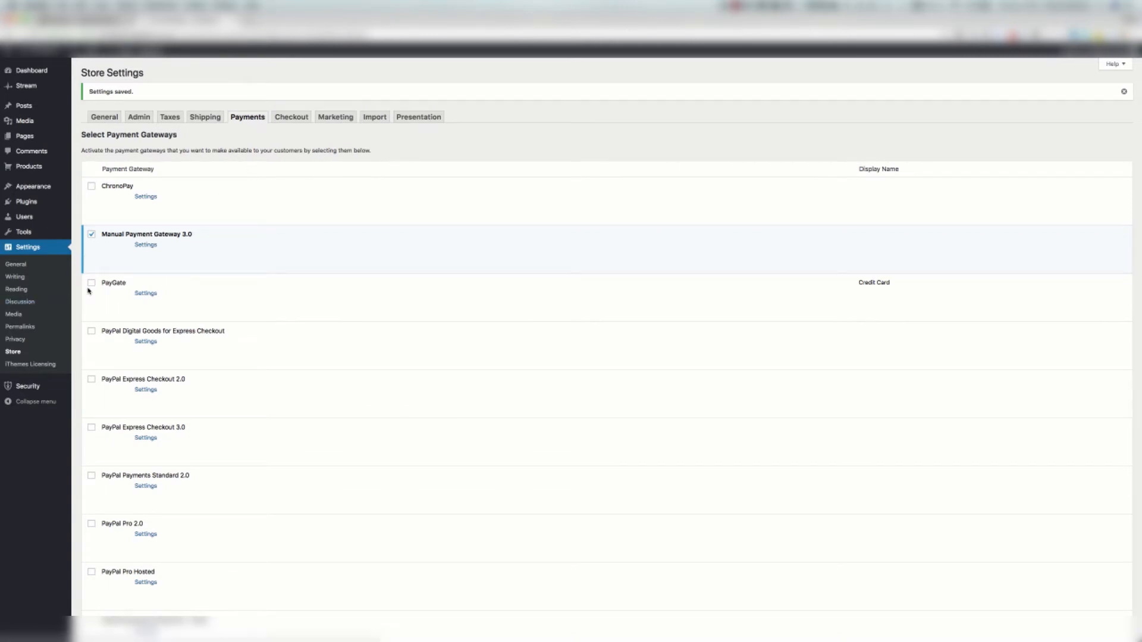
- Enable PayGate, disable Manual Payment Gateway 3.0, and save the payment settings
{"action": "left_click", "coordinate": [91, 283]}
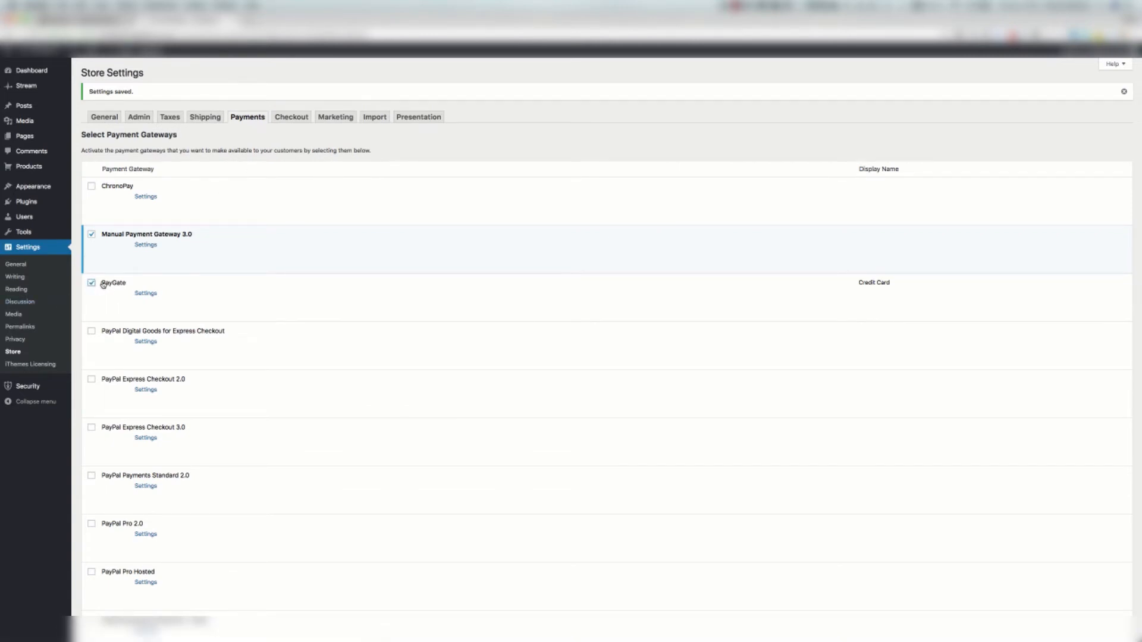
{"action": "left_click", "coordinate": [92, 234]}
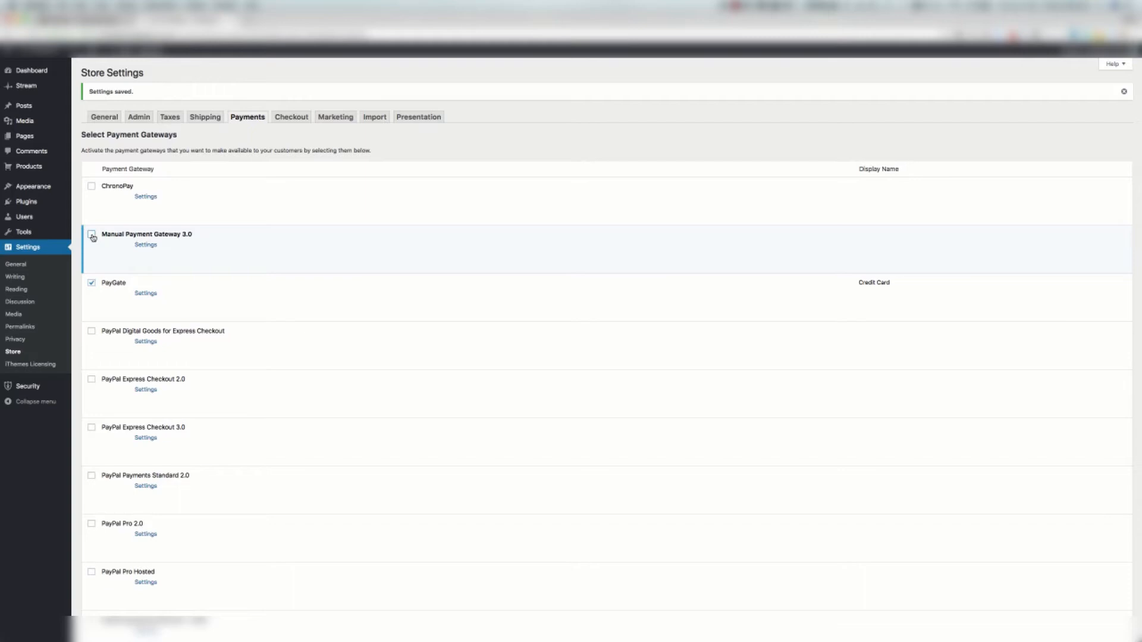
{"action": "left_click", "coordinate": [92, 234]}
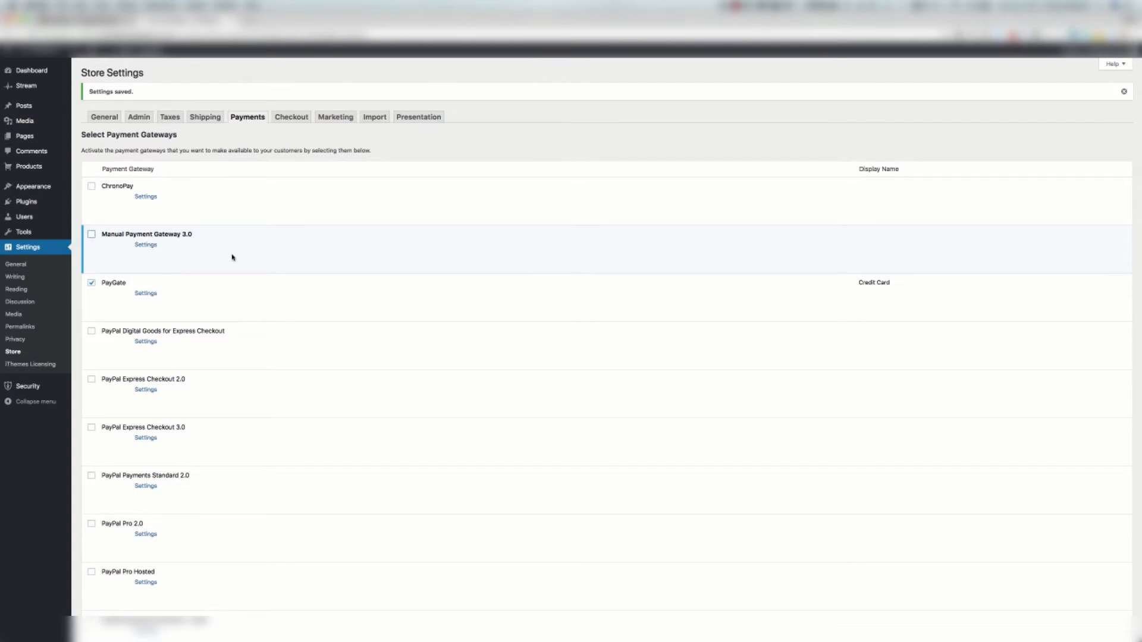
{"action": "mouse_move", "coordinate": [193, 257]}
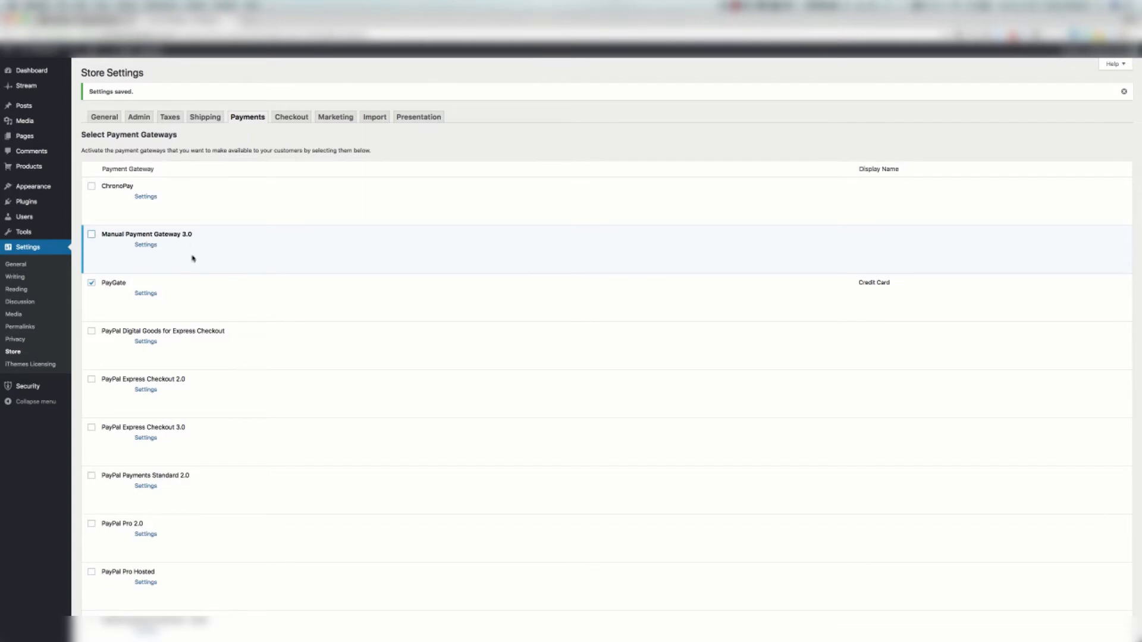
{"action": "scroll", "scroll_direction": "down", "scroll_amount": 3}
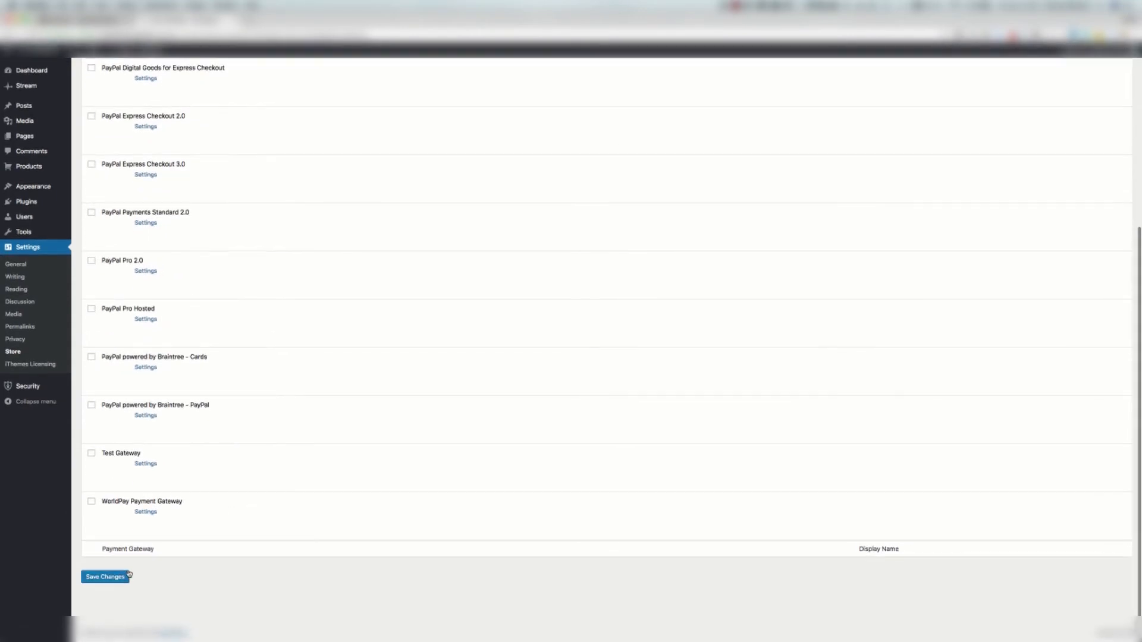
{"action": "mouse_move", "coordinate": [235, 551]}
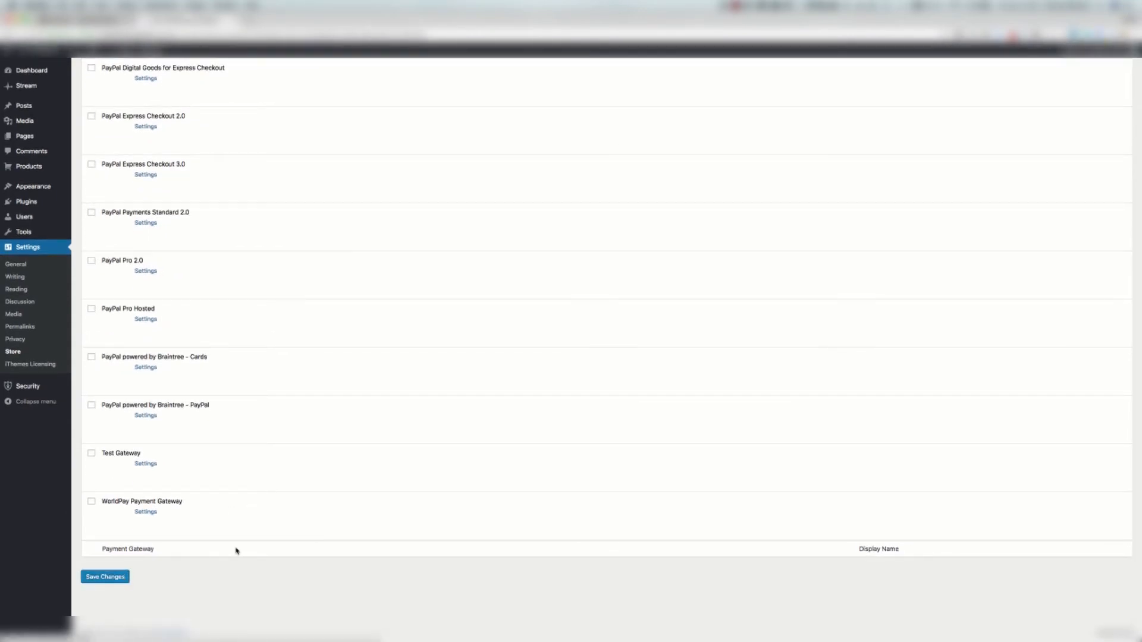
{"action": "left_click", "coordinate": [104, 576]}
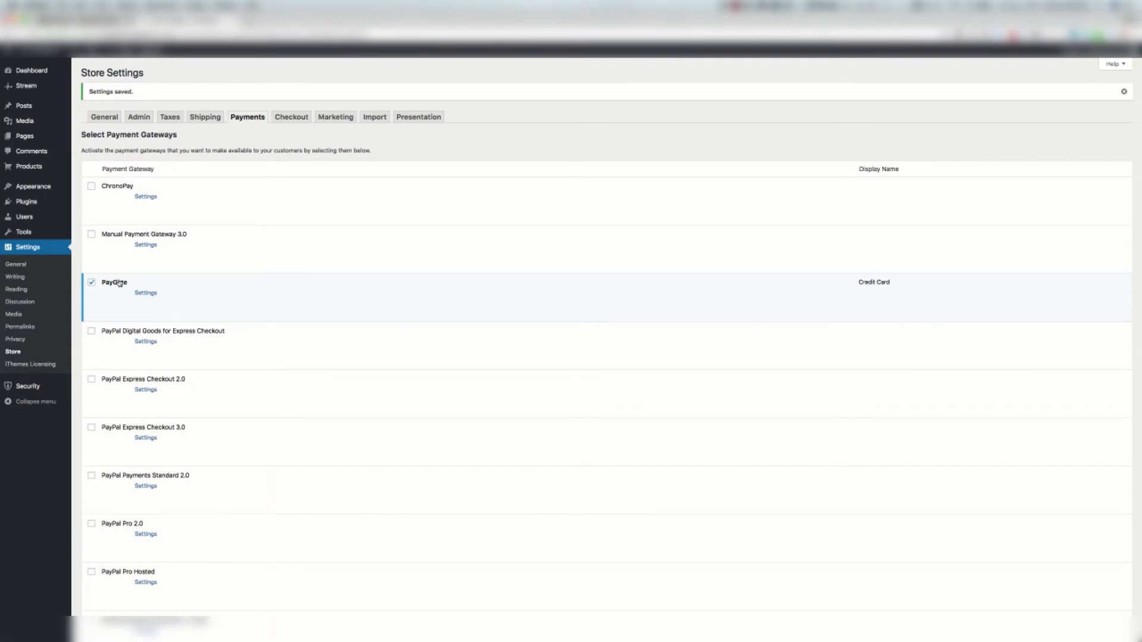
- Review PayGate's settings, keep Email as the email field, and update them
{"action": "left_click", "coordinate": [145, 292]}
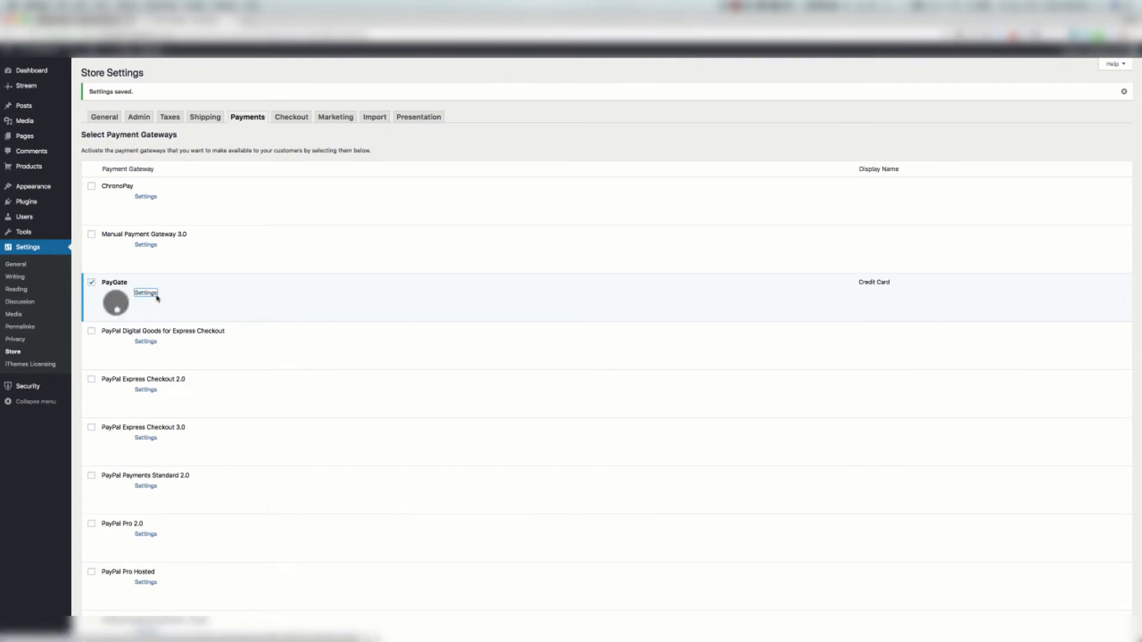
{"action": "left_click", "coordinate": [145, 292]}
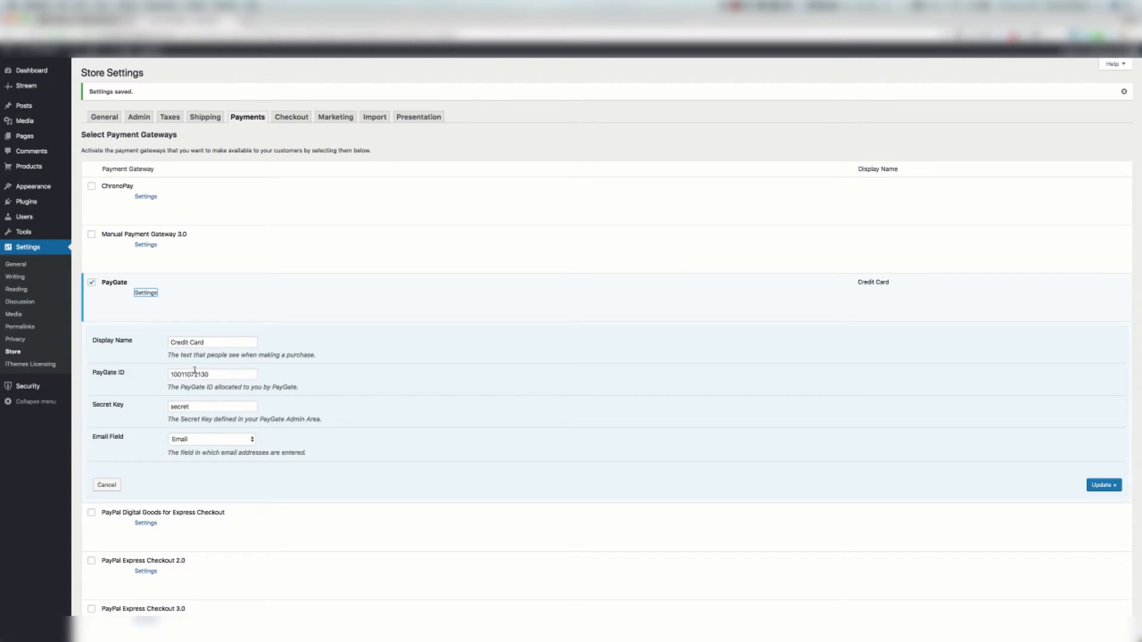
{"action": "mouse_move", "coordinate": [216, 408]}
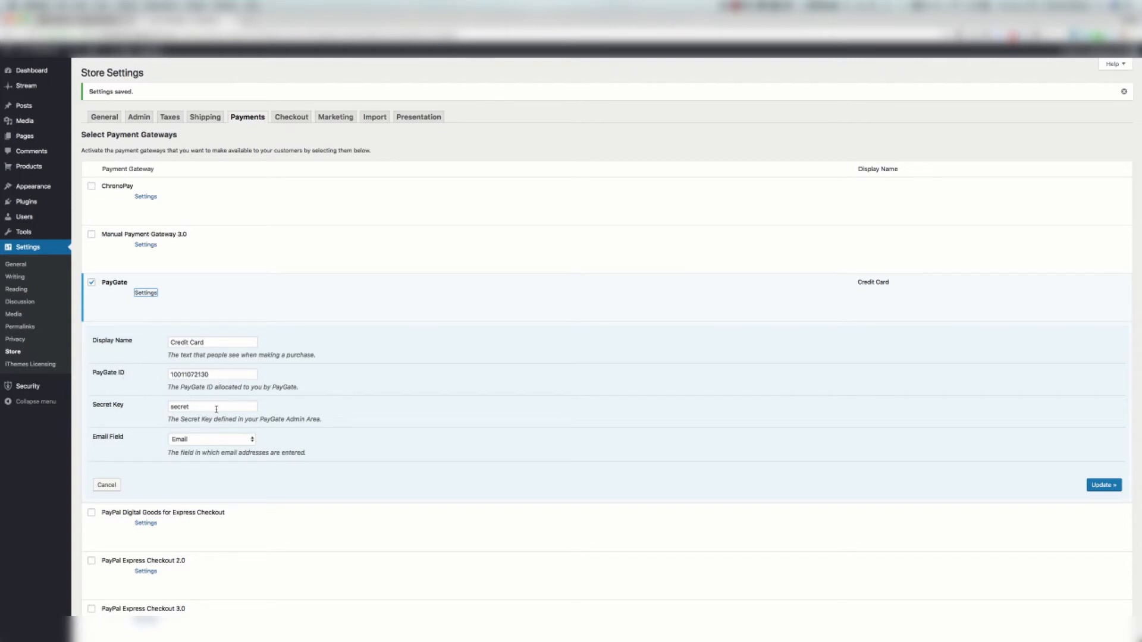
{"action": "left_click", "coordinate": [210, 438]}
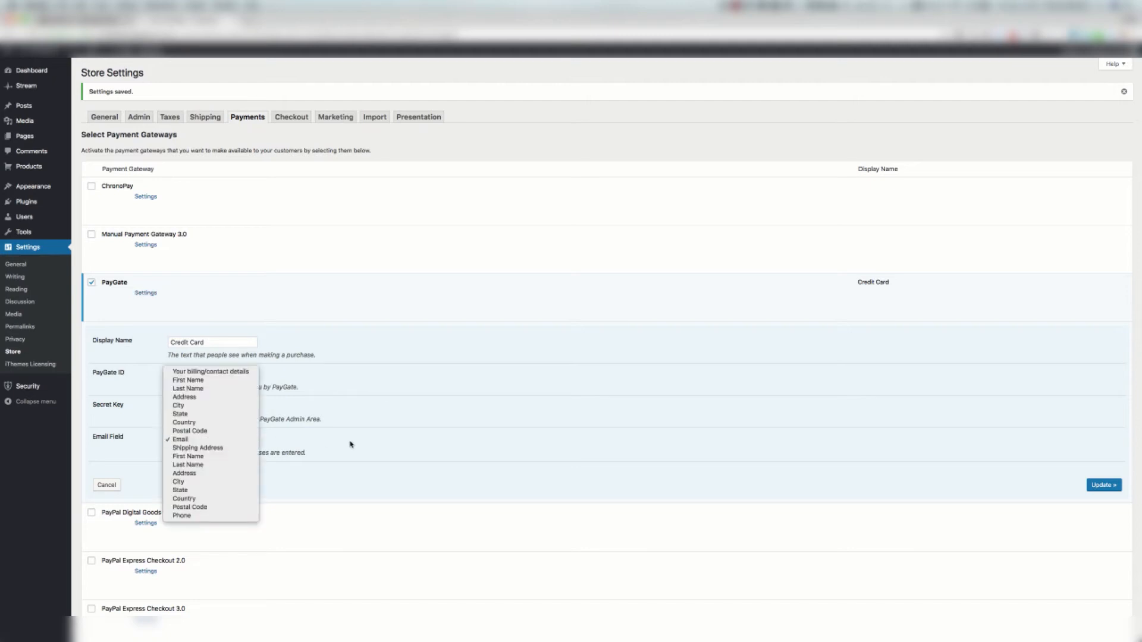
{"action": "mouse_move", "coordinate": [212, 397]}
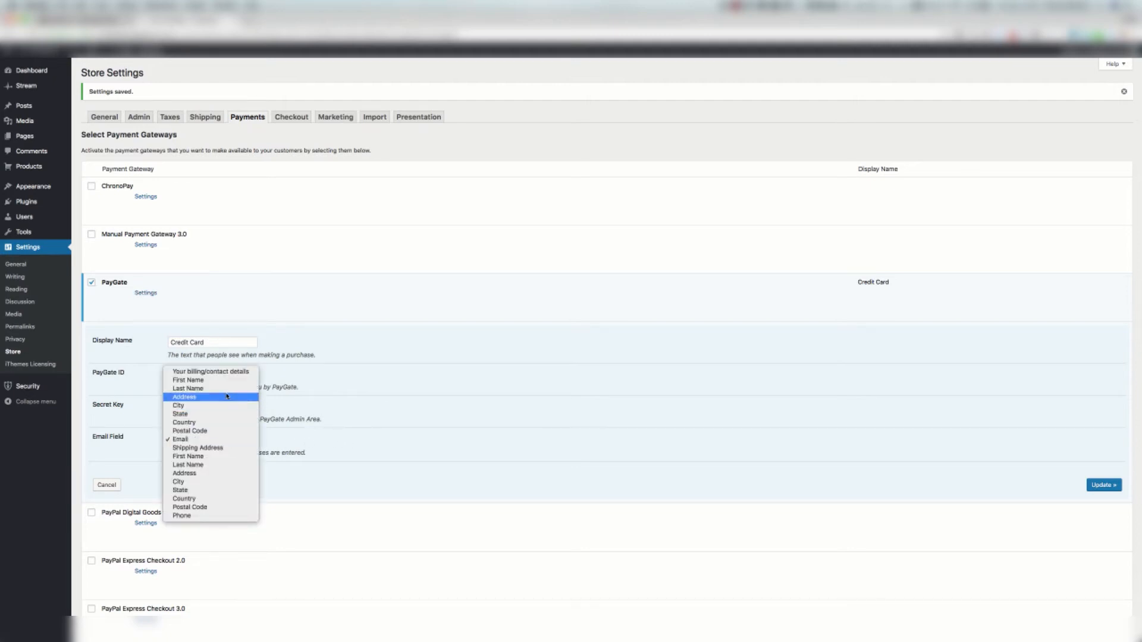
{"action": "mouse_move", "coordinate": [350, 443]}
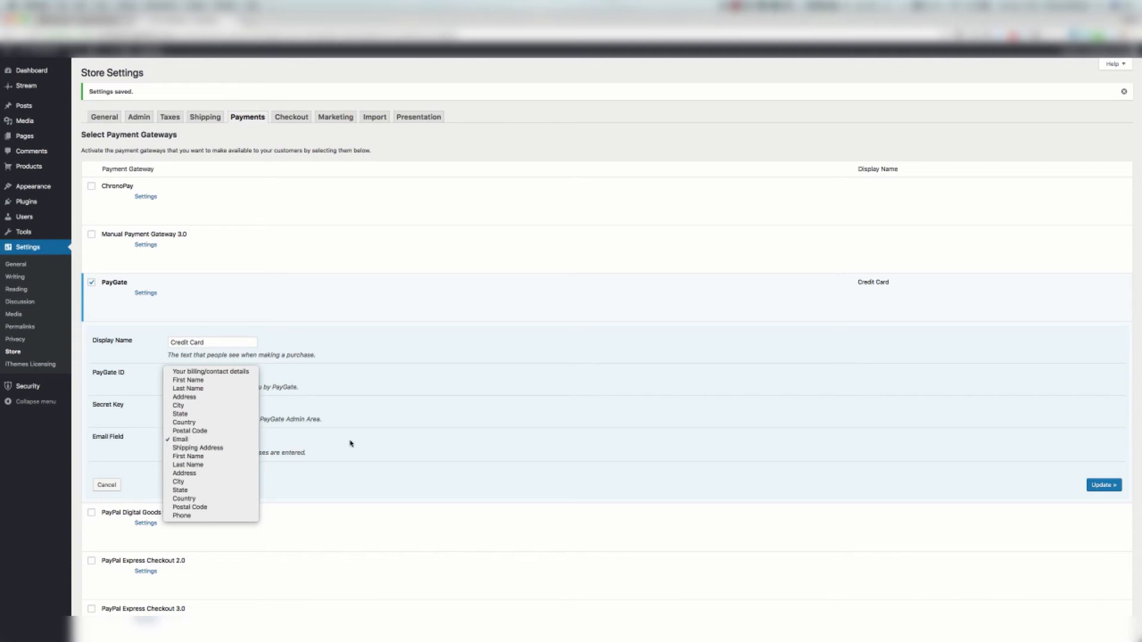
{"action": "left_click", "coordinate": [179, 439]}
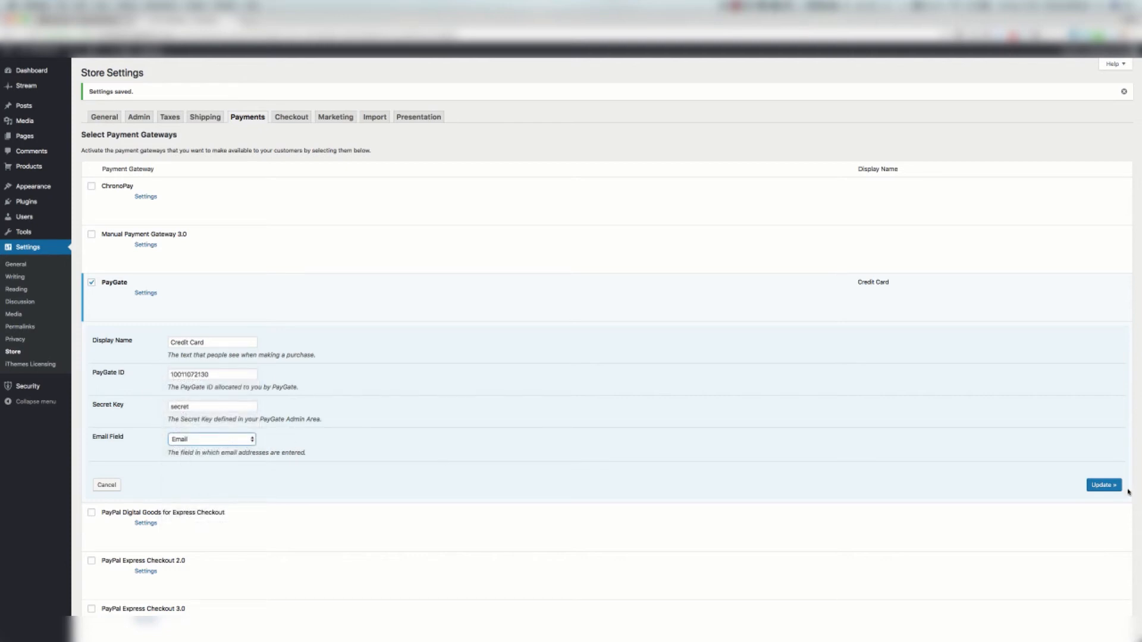
{"action": "mouse_move", "coordinate": [826, 451]}
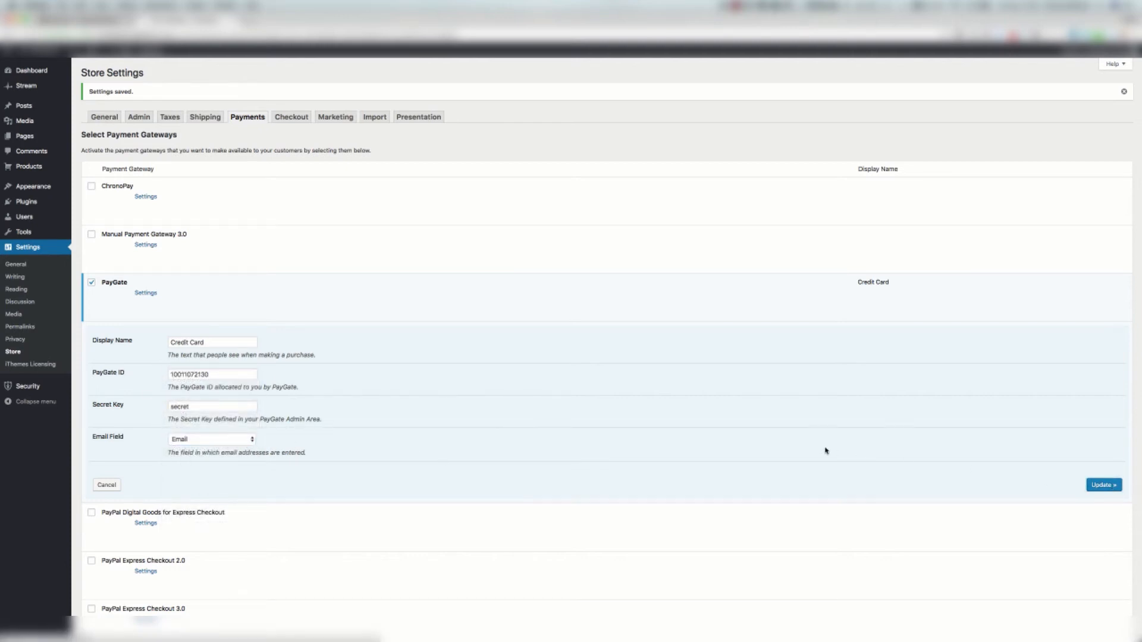
{"action": "left_click", "coordinate": [105, 485]}
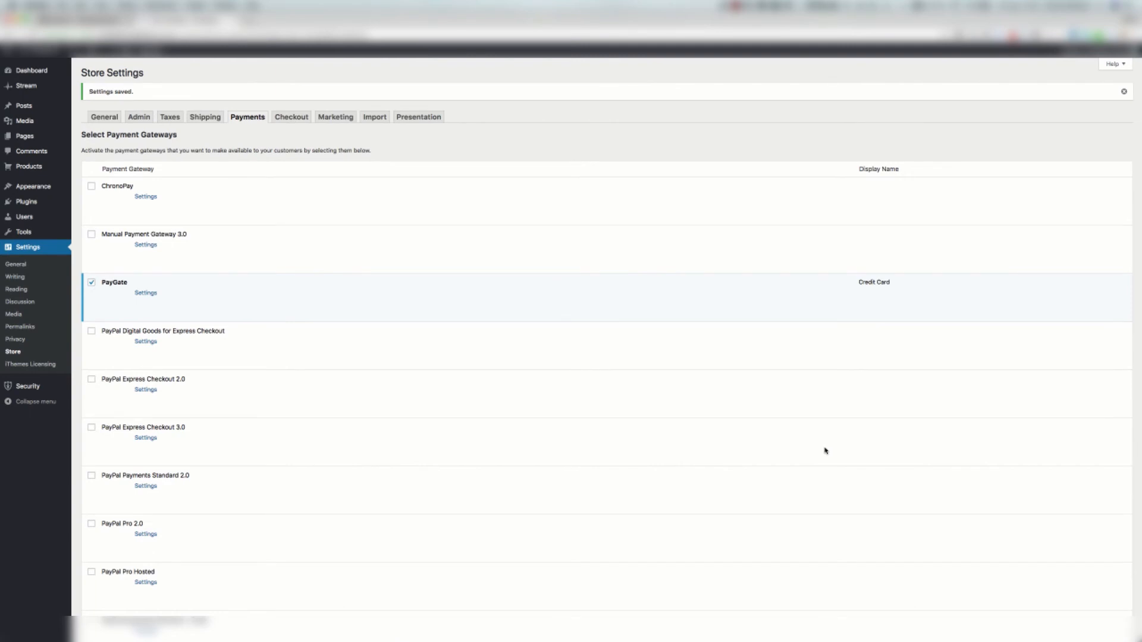
{"action": "mouse_move", "coordinate": [194, 209]}
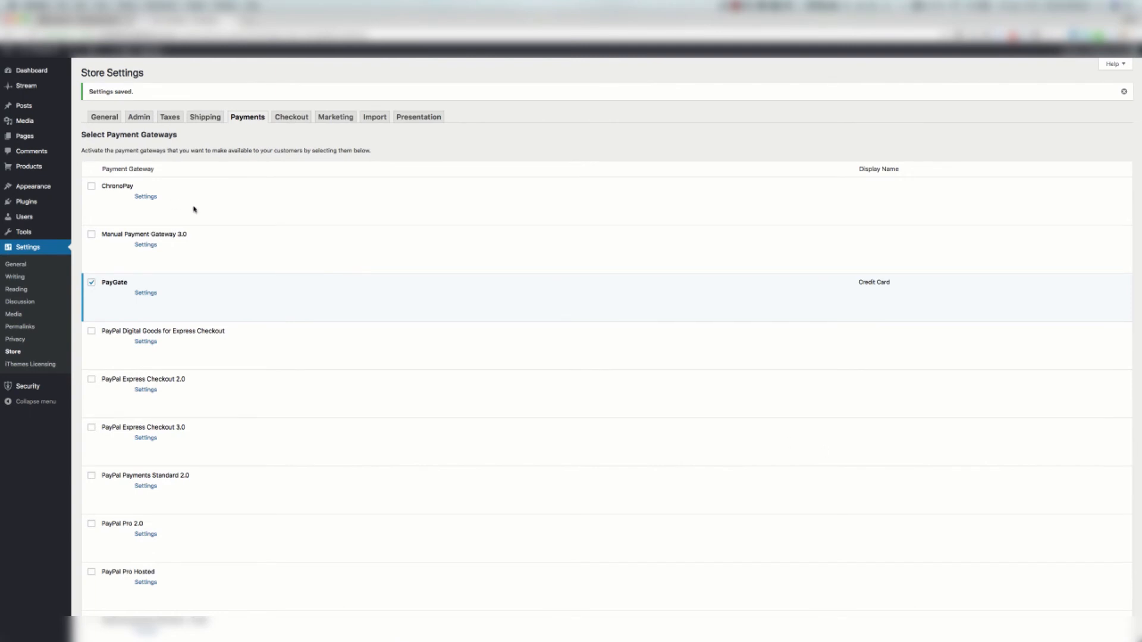